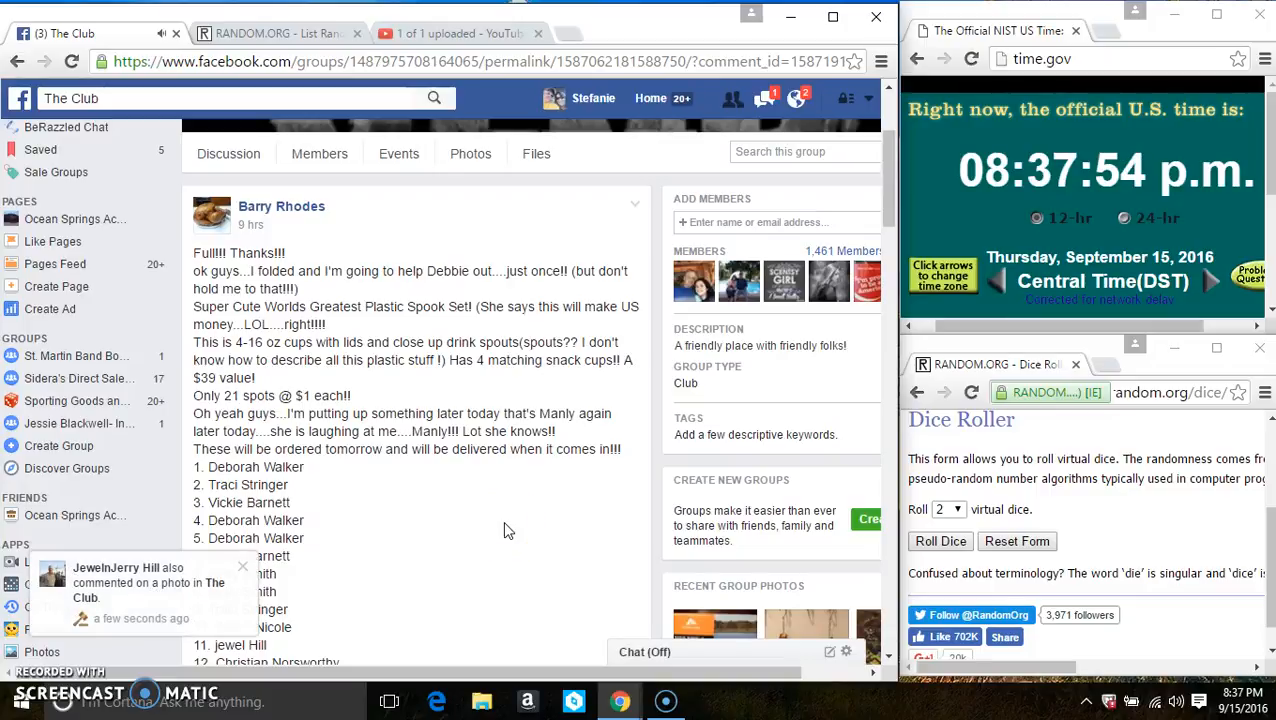
Step: Copy the post's numbered list of names and comment 'live' beneath it
scroll("down", 3)
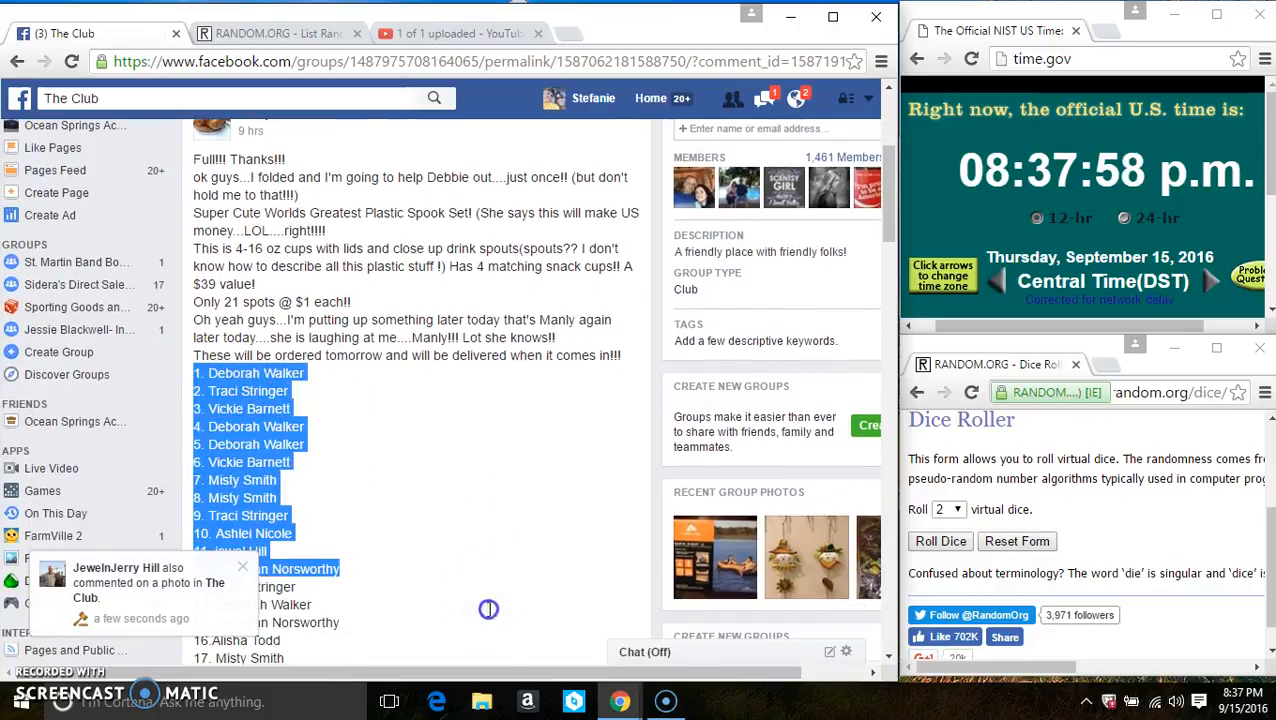
scroll("down", 3)
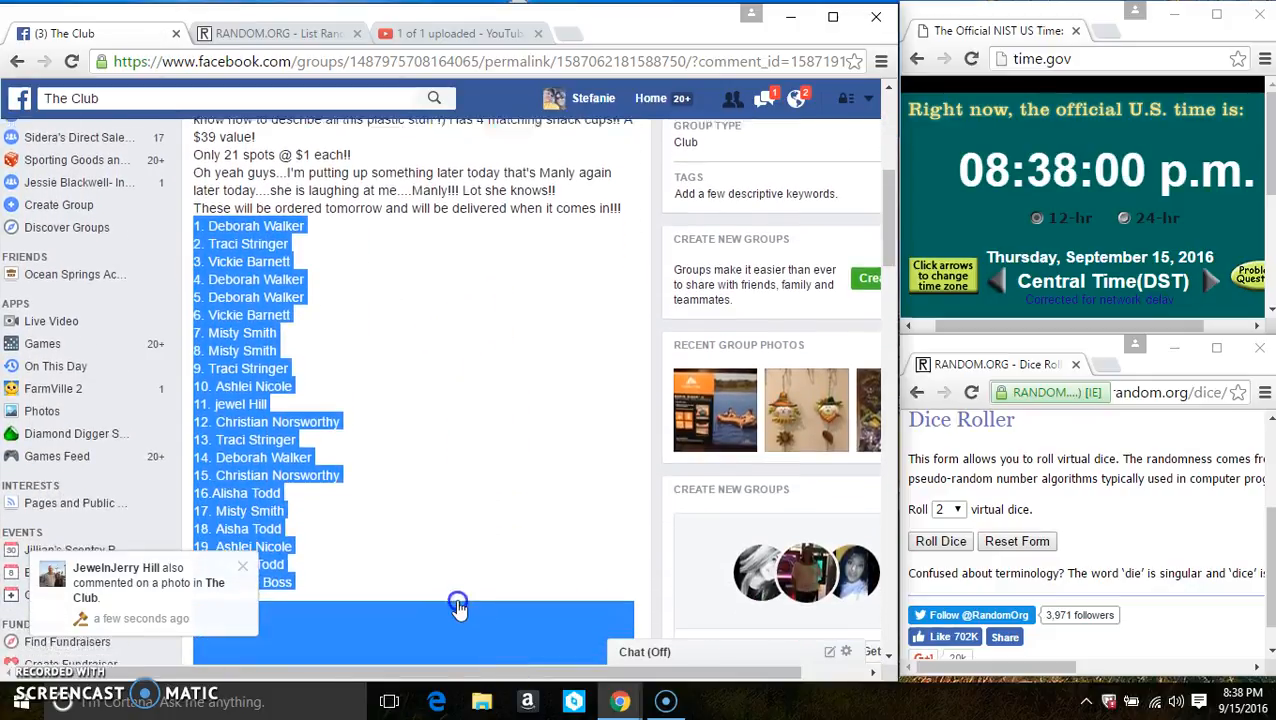
right_click(458, 608)
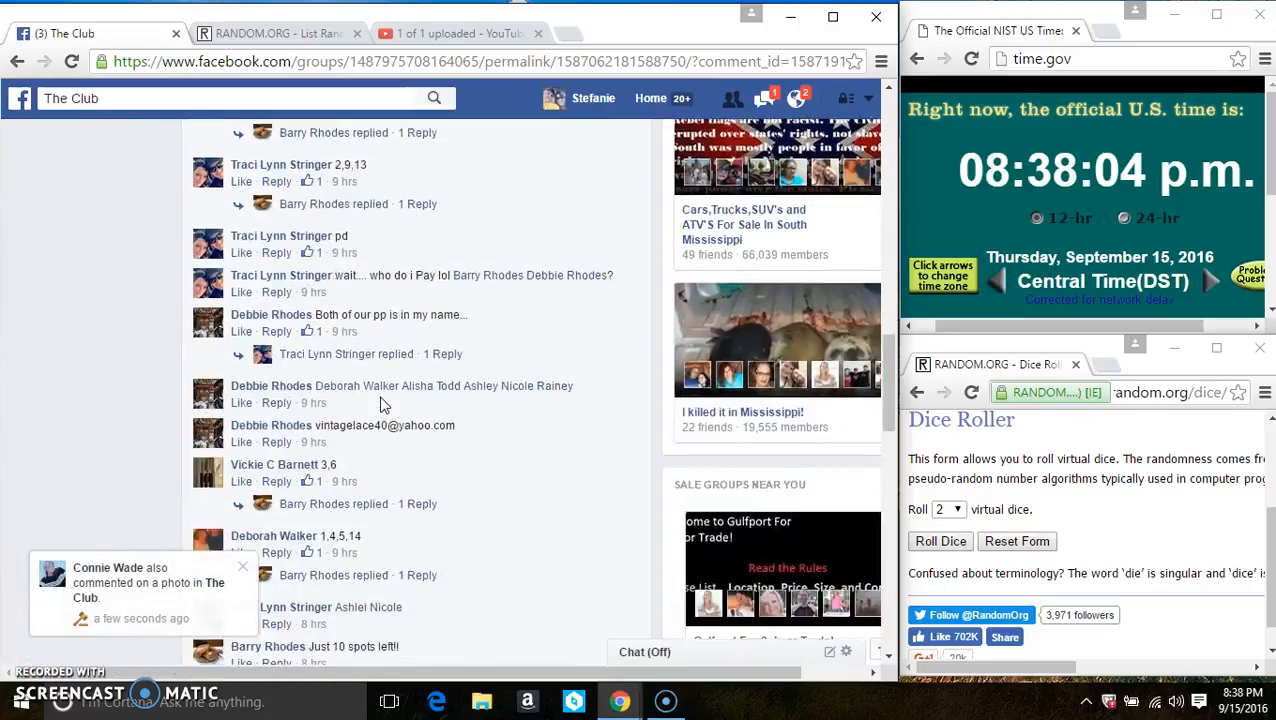
scroll("down", 3)
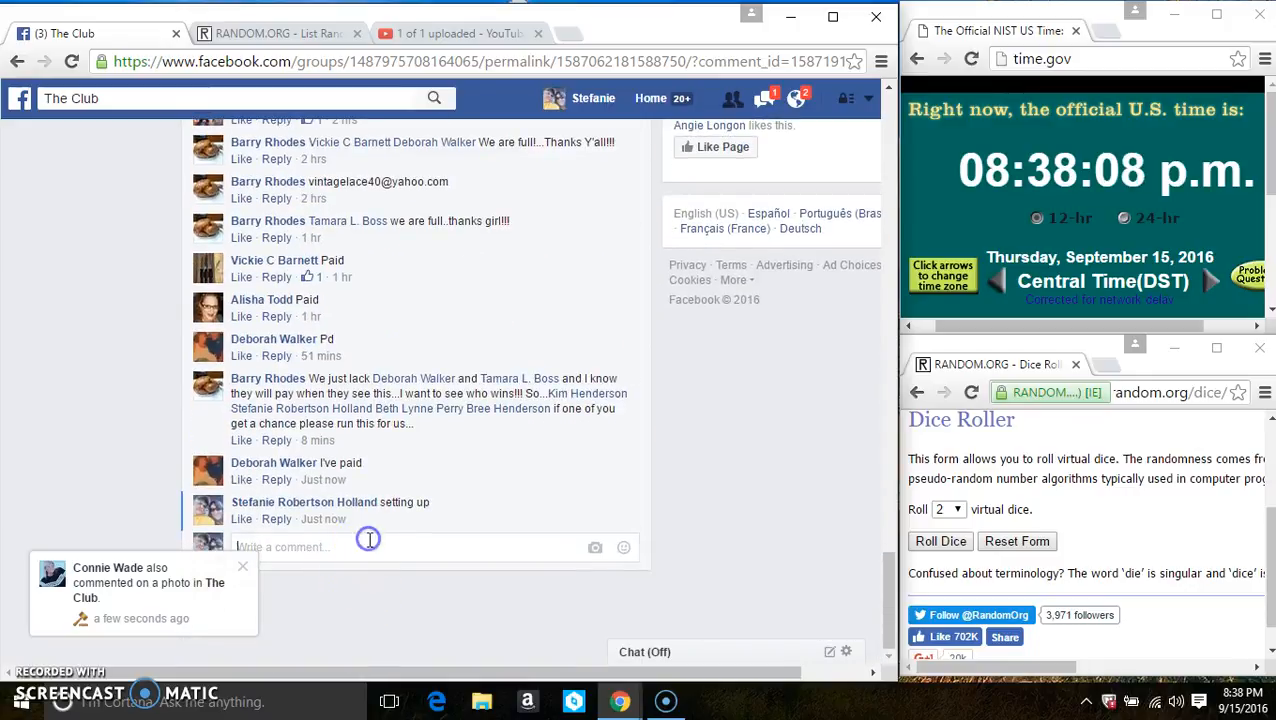
type("live")
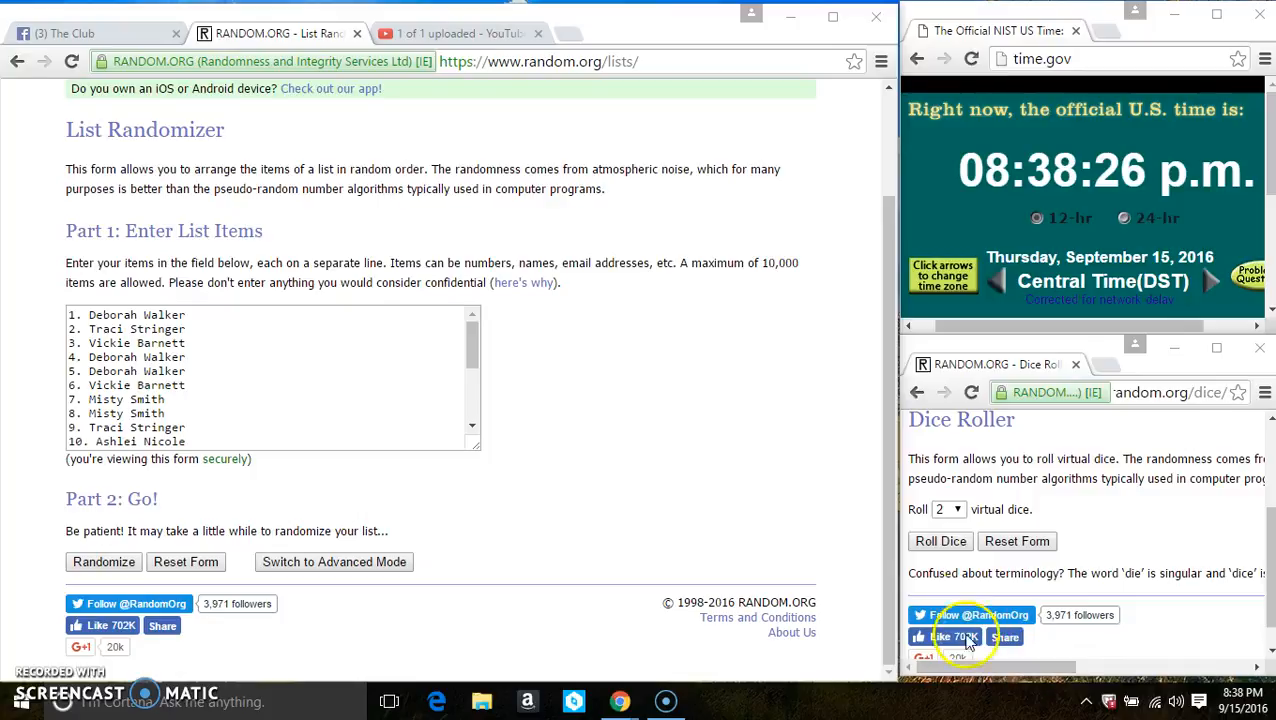
Step: Roll the two virtual dice, getting a 3 and a 2 for five shuffles
left_click(940, 540)
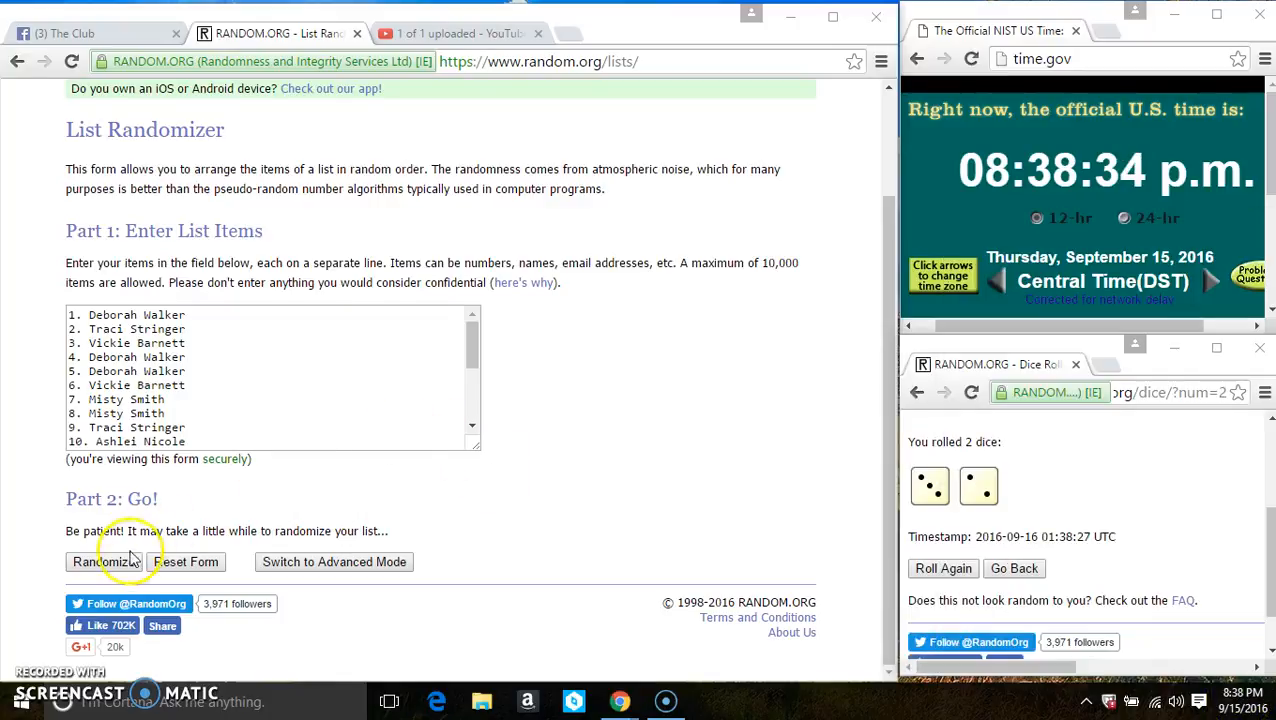
left_click(104, 560)
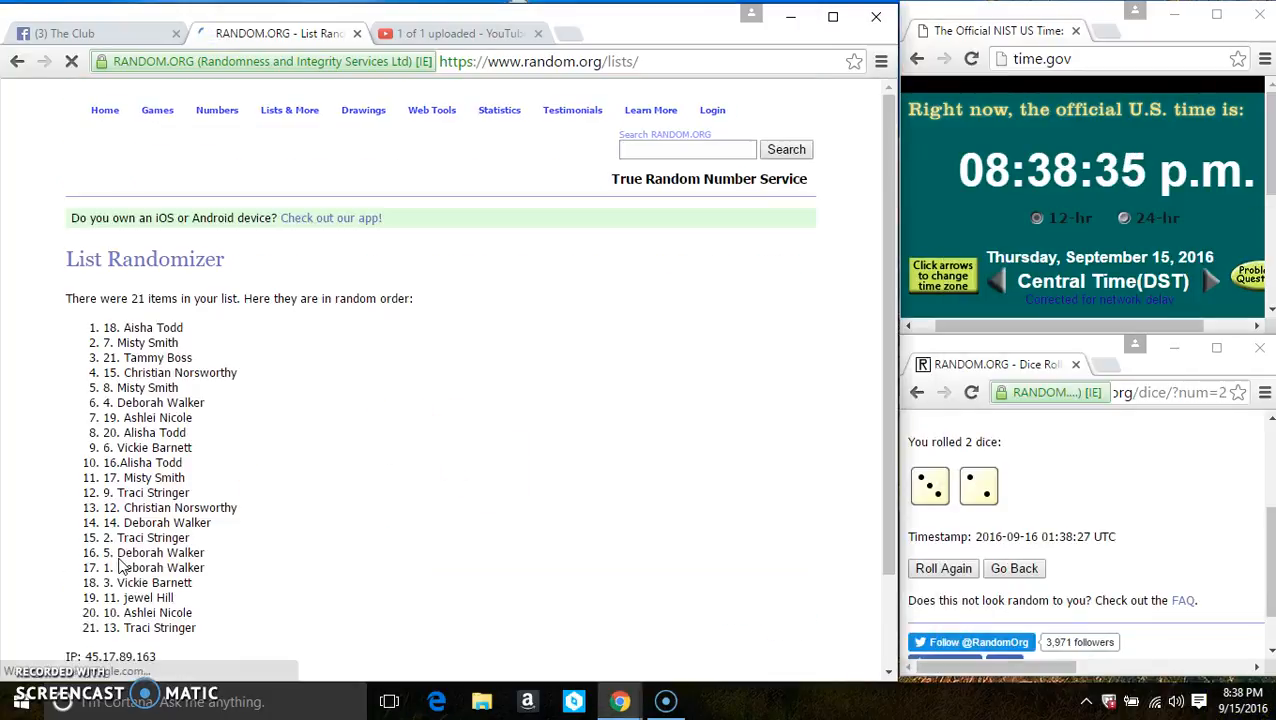
scroll("down", 3)
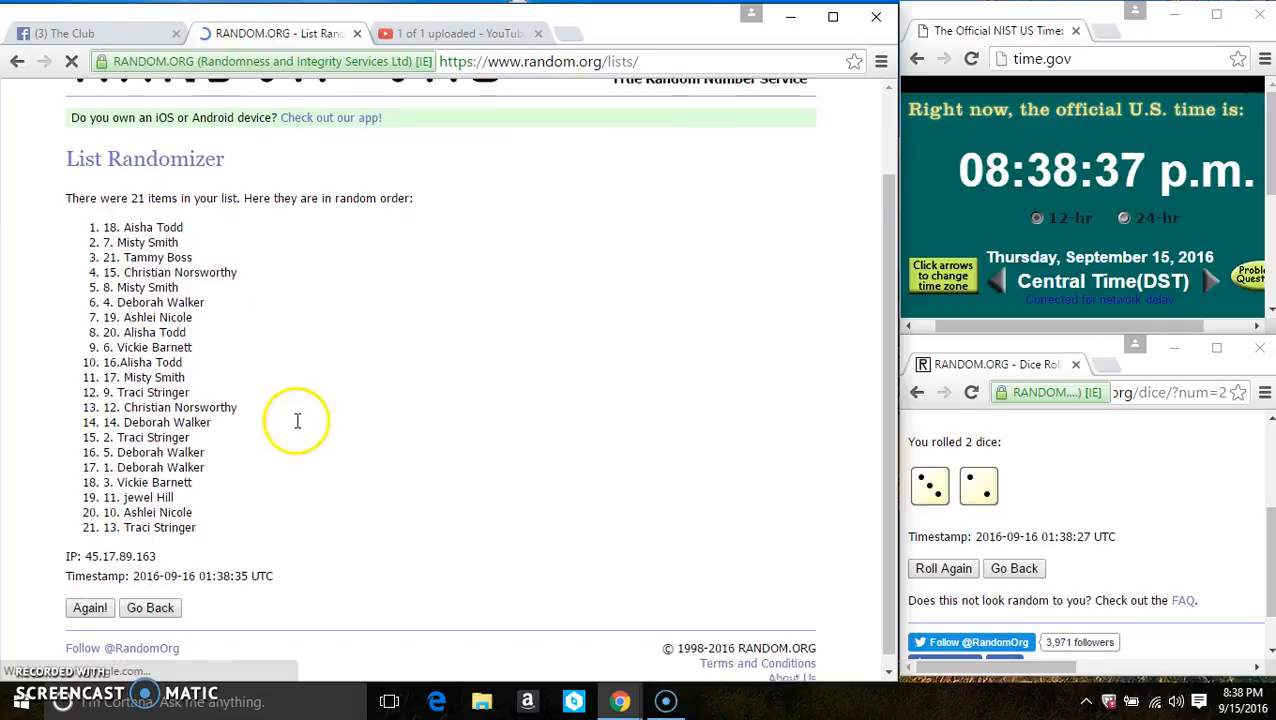
left_click(88, 608)
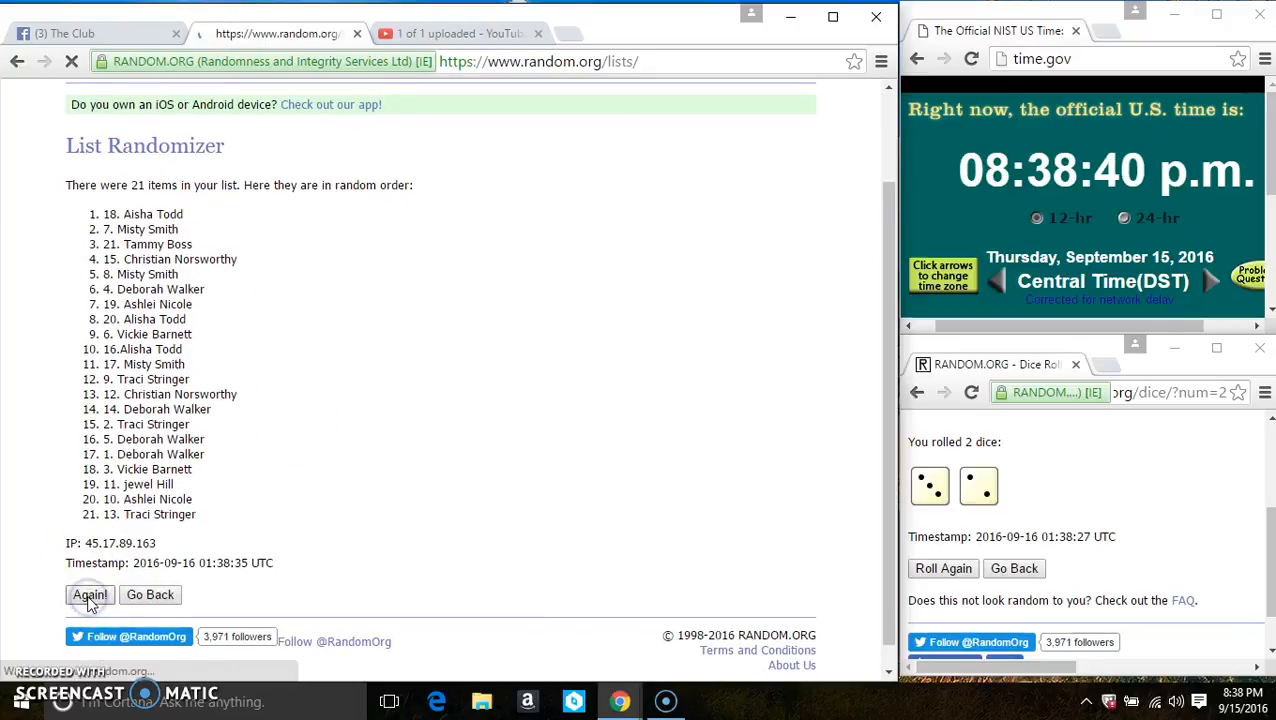
left_click(88, 594)
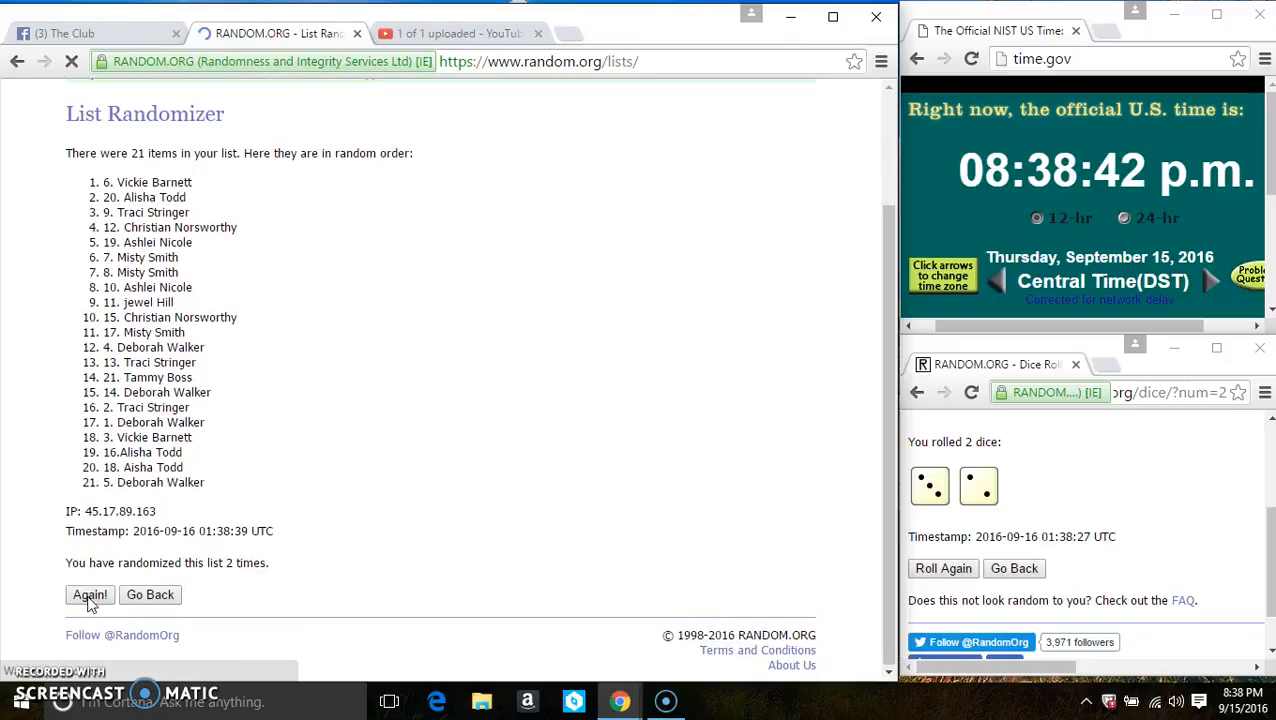
left_click(88, 594)
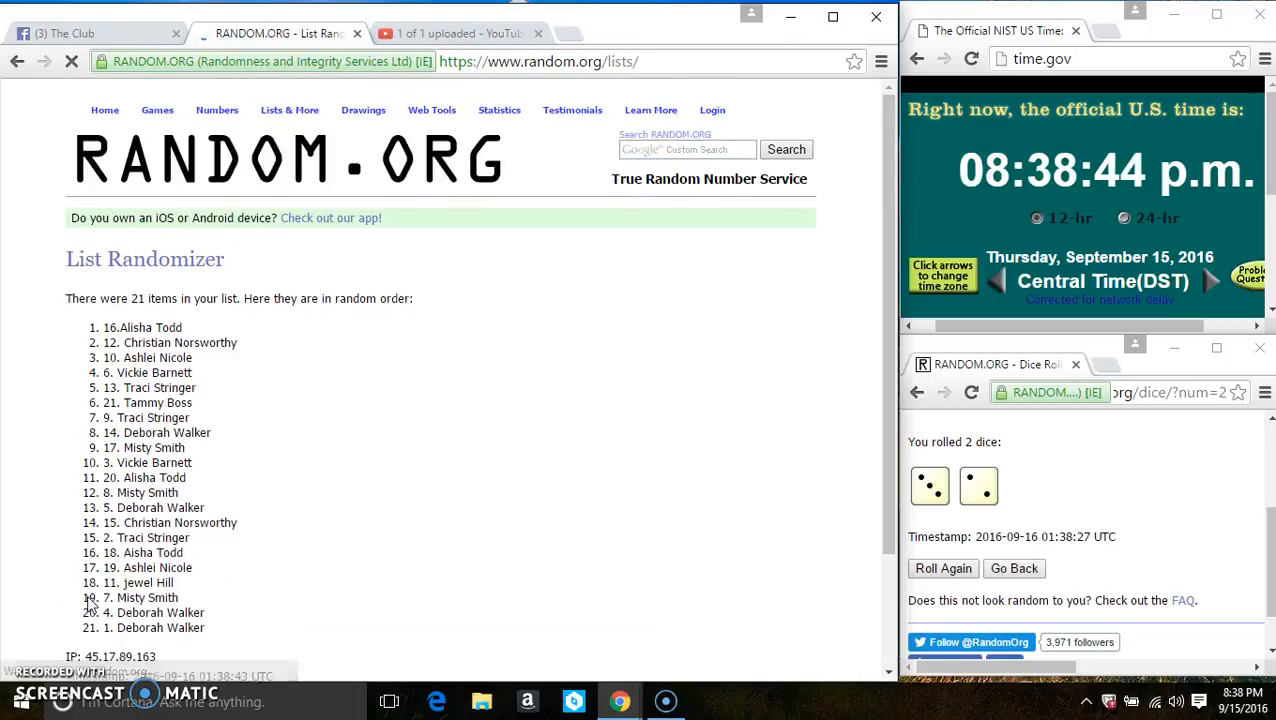
left_click(88, 596)
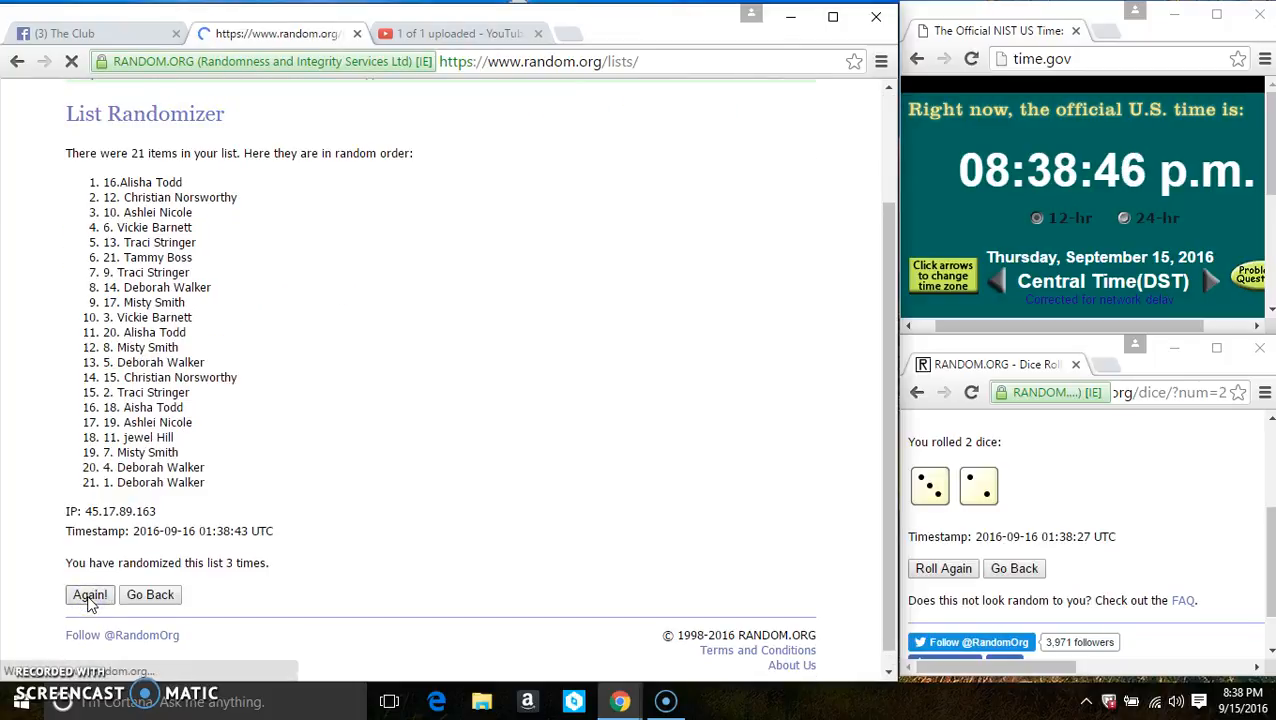
left_click(90, 594)
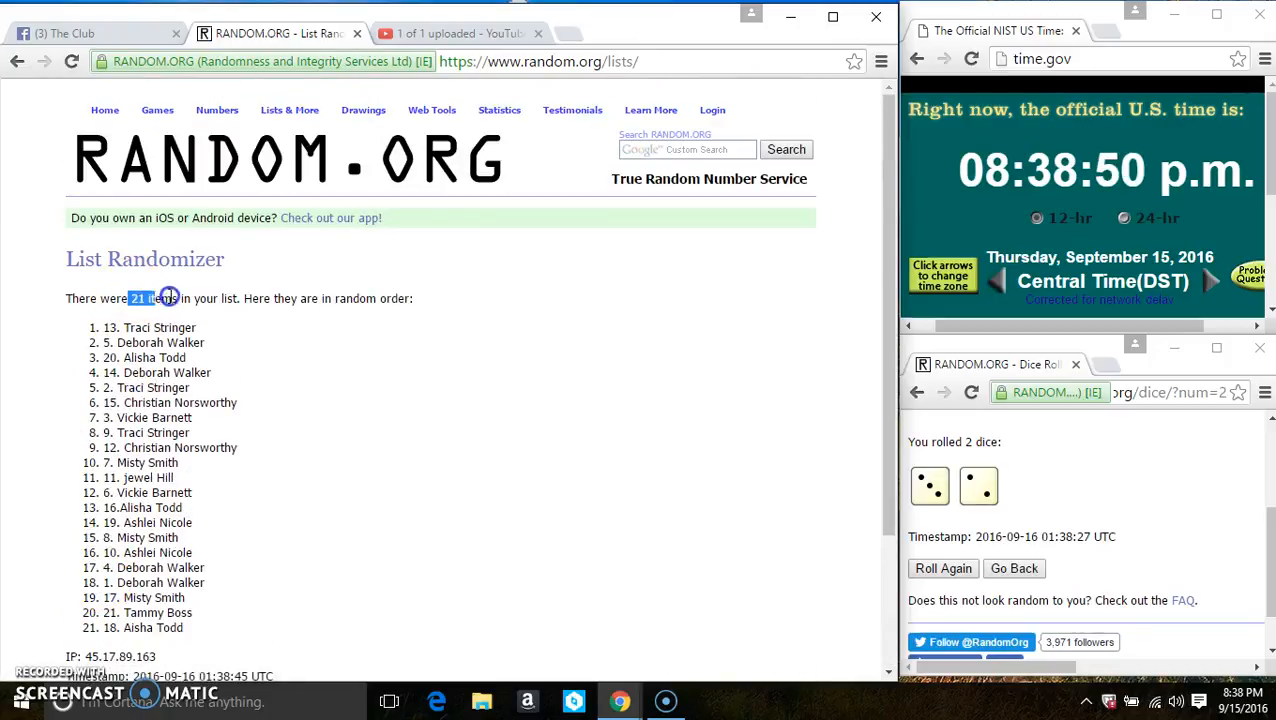
scroll("down", 3)
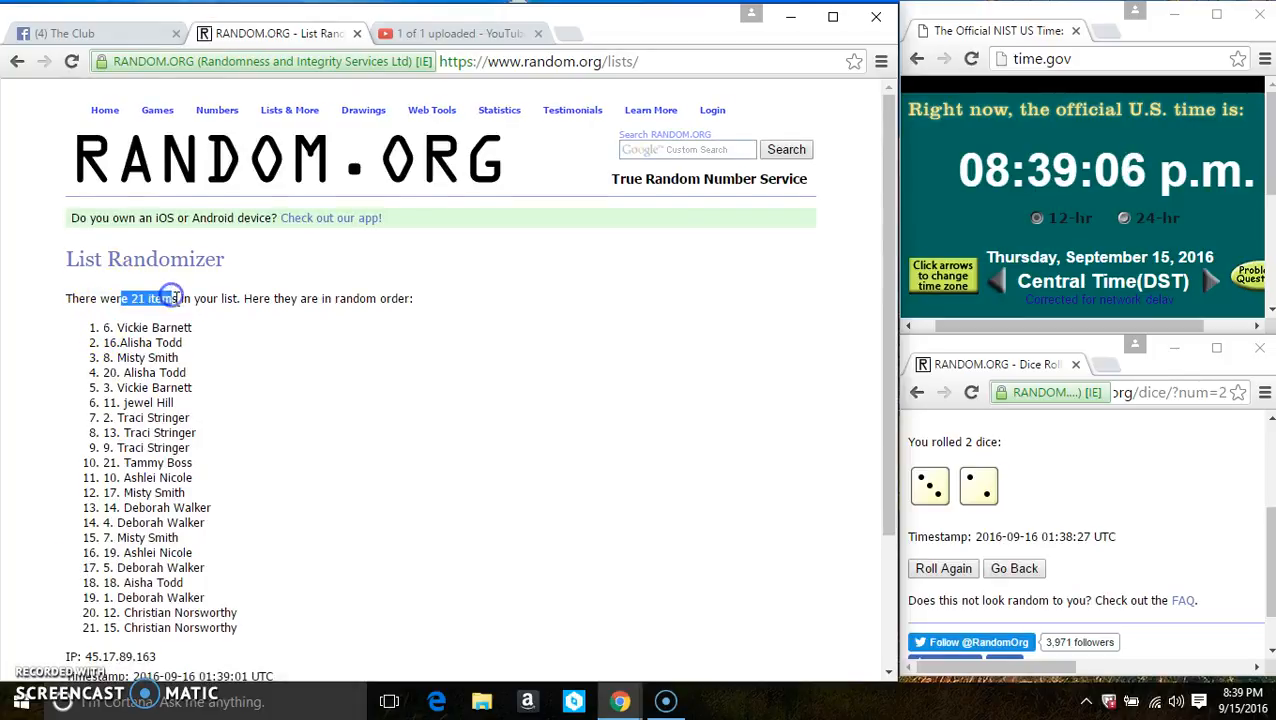
scroll("down", 3)
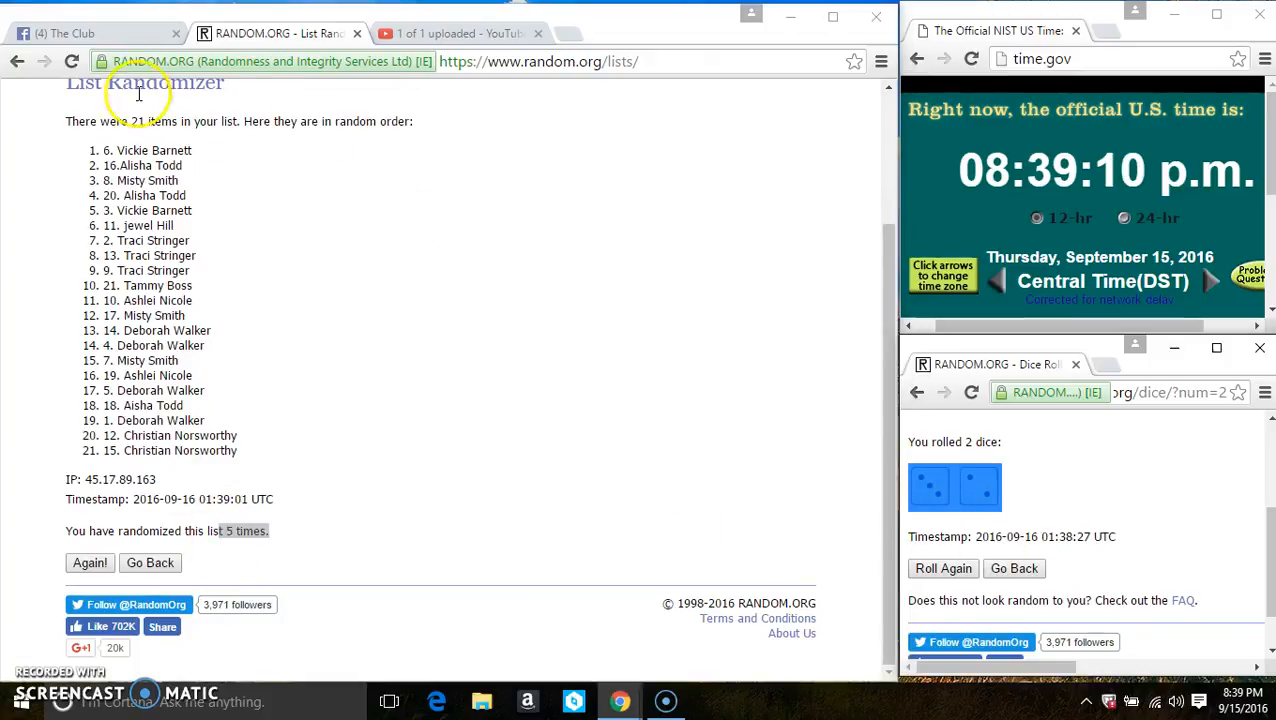
Step: Return to the Facebook group post showing the 'live' and 'done' comments
left_click(64, 32)
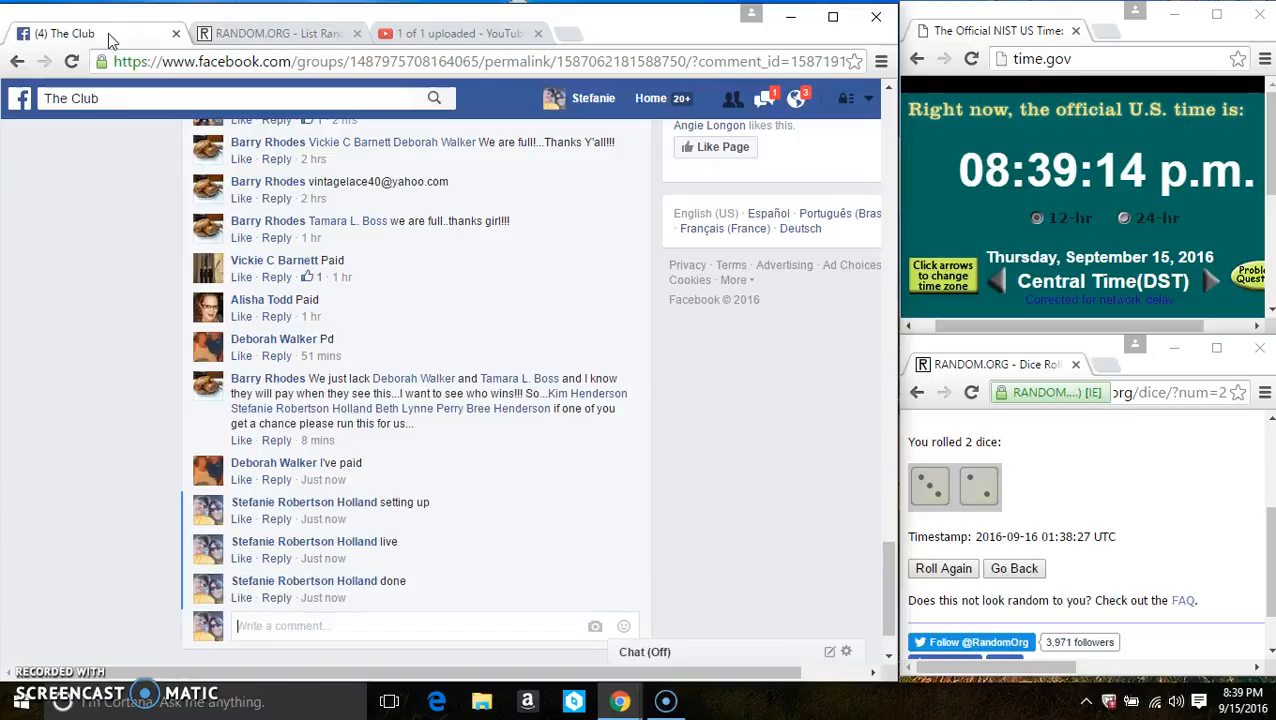
mouse_move(316, 608)
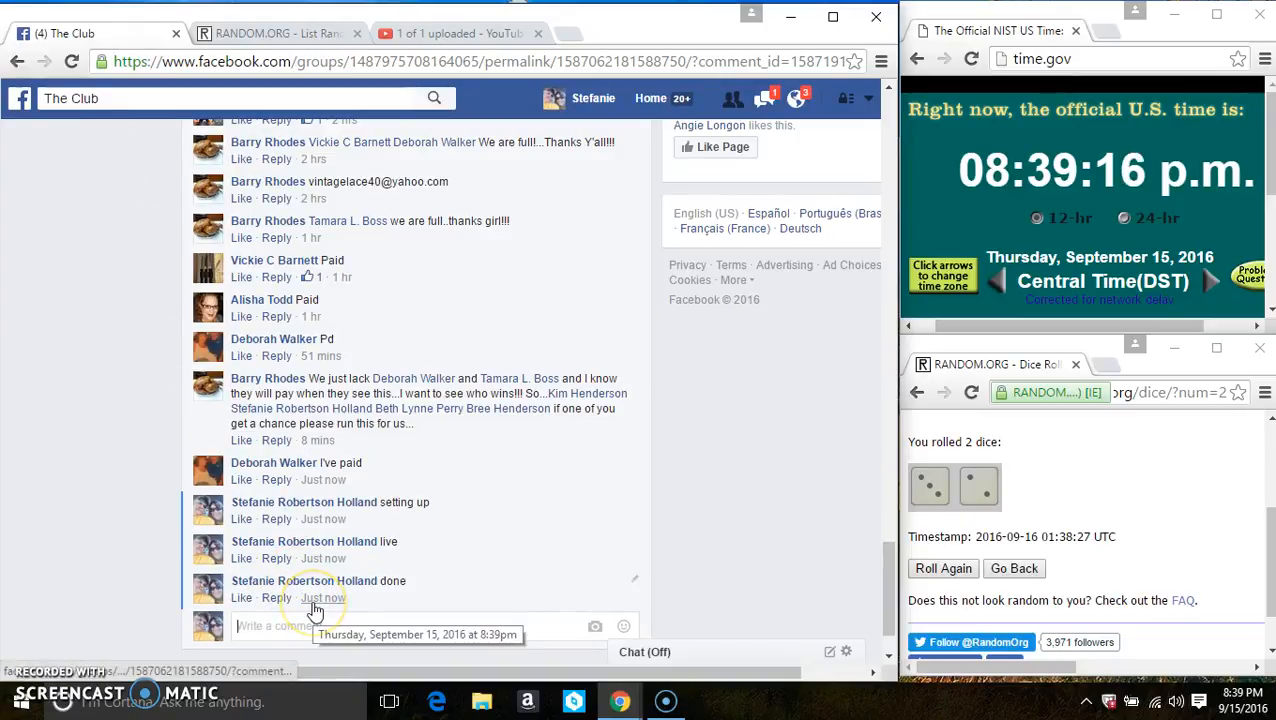